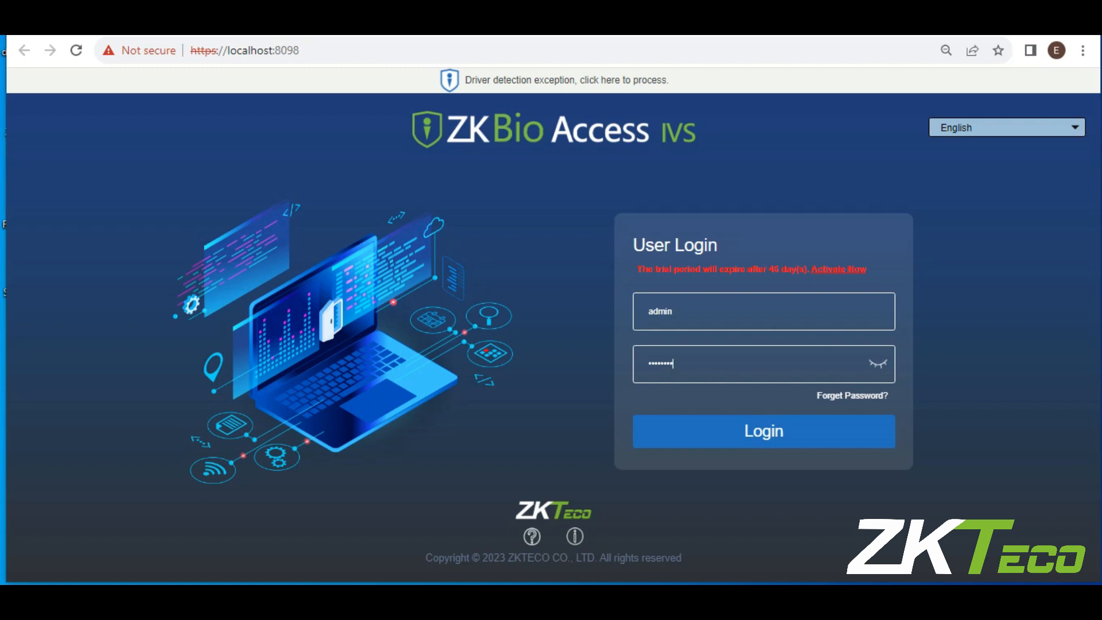
Step: Submit the User Login form to sign in as admin and load the personnel list
{"action": "left_click", "coordinate": [763, 431]}
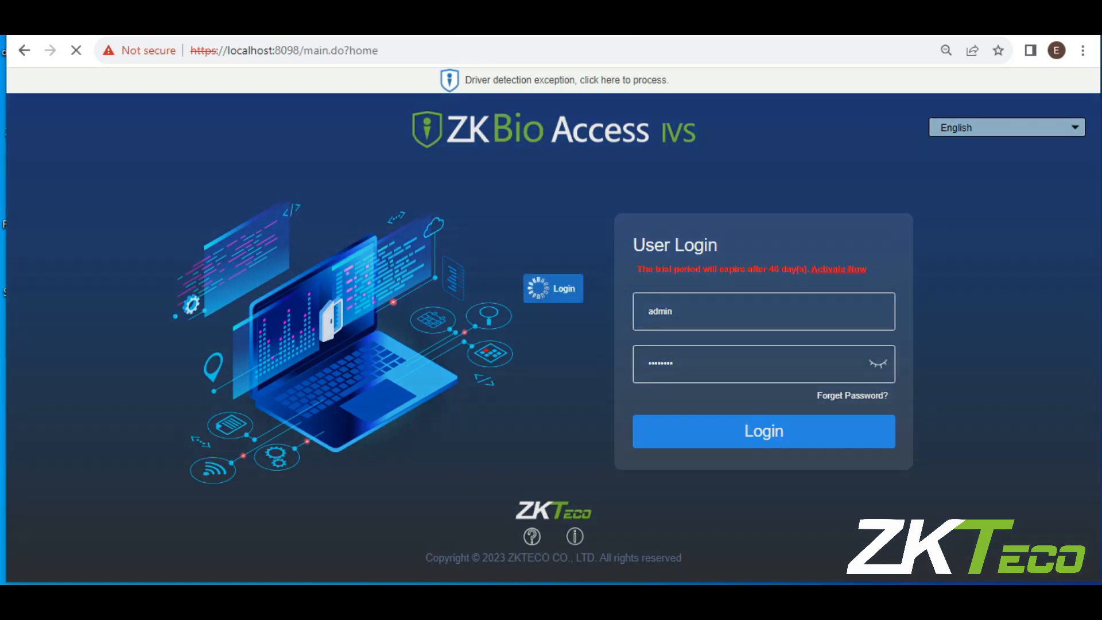
{"action": "left_click", "coordinate": [762, 431]}
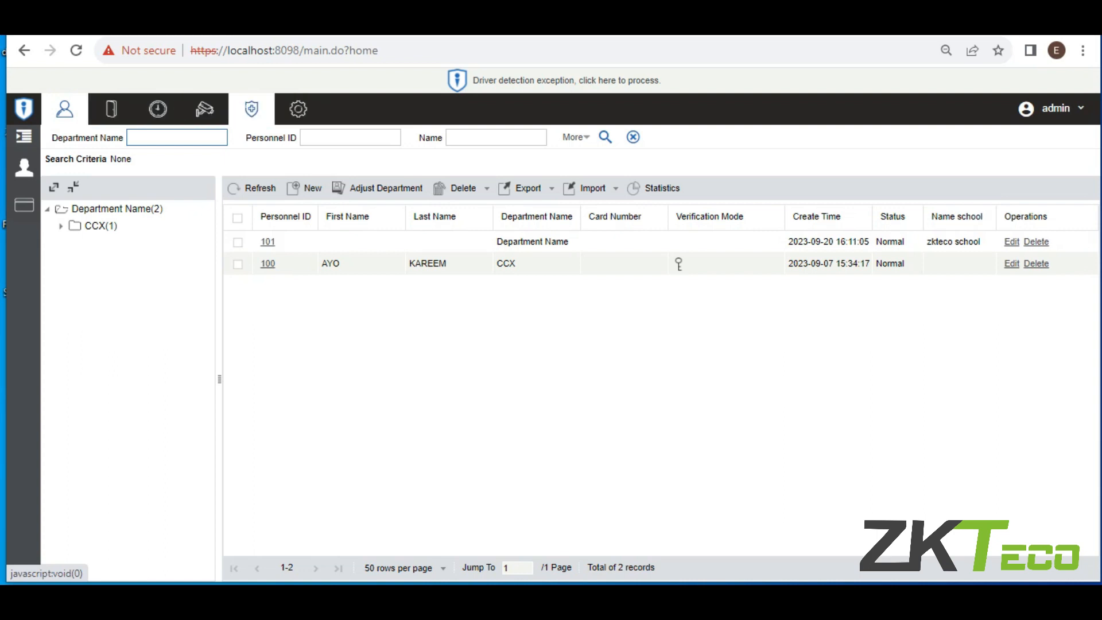
Step: Go to System > Basic Management > Area Settings to list the areas
{"action": "left_click", "coordinate": [297, 109]}
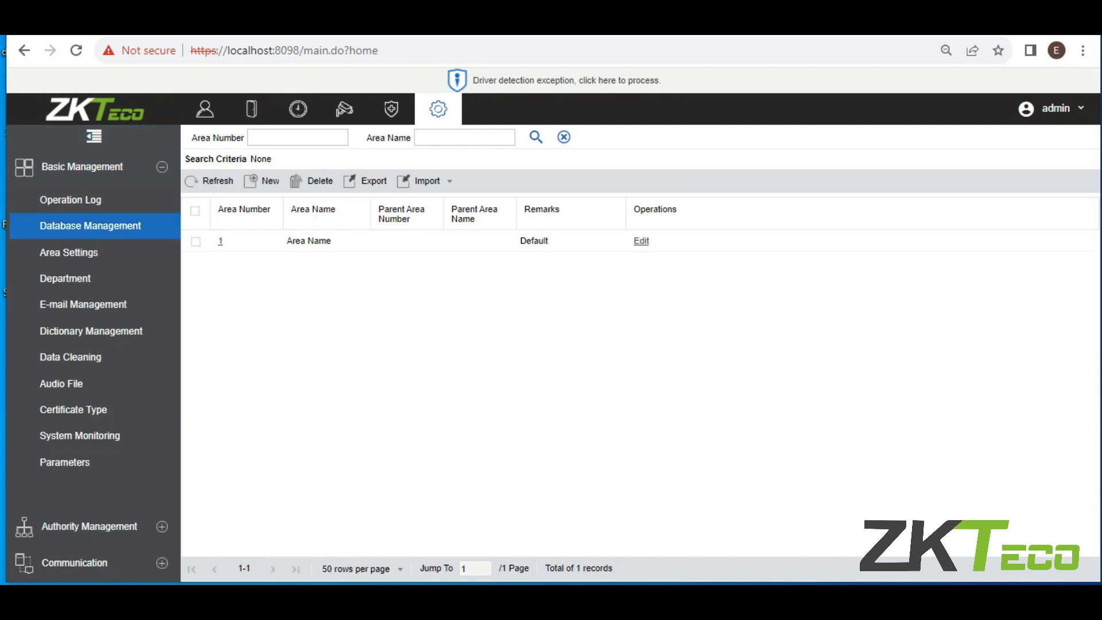
{"action": "left_click", "coordinate": [69, 253]}
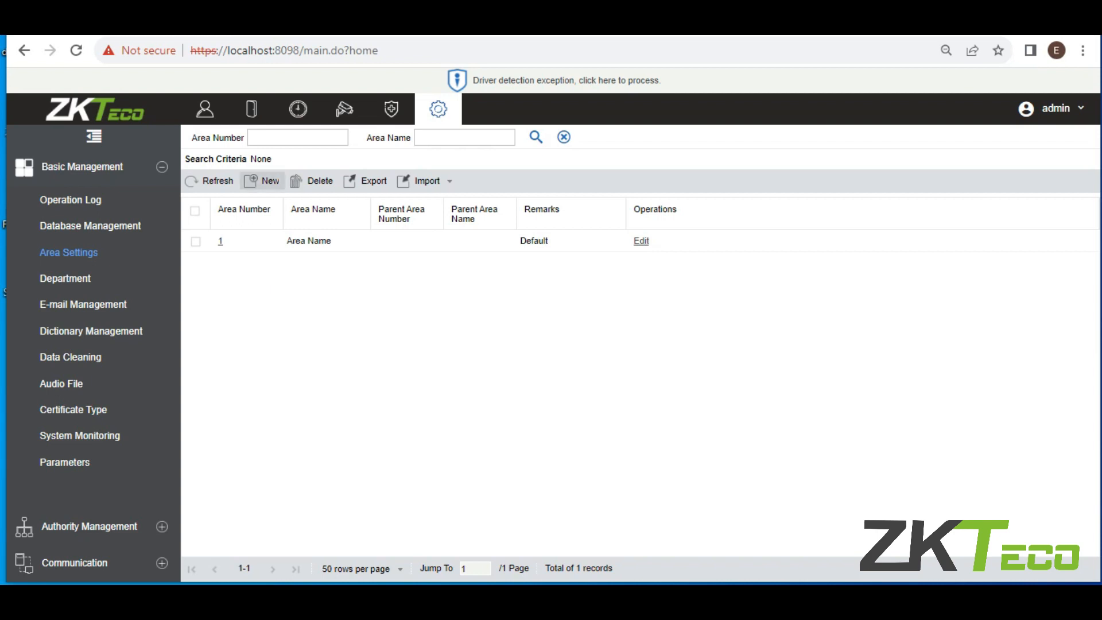
Step: Create a new area with area number 3 and area name 'VI Testing'
{"action": "left_click", "coordinate": [268, 181]}
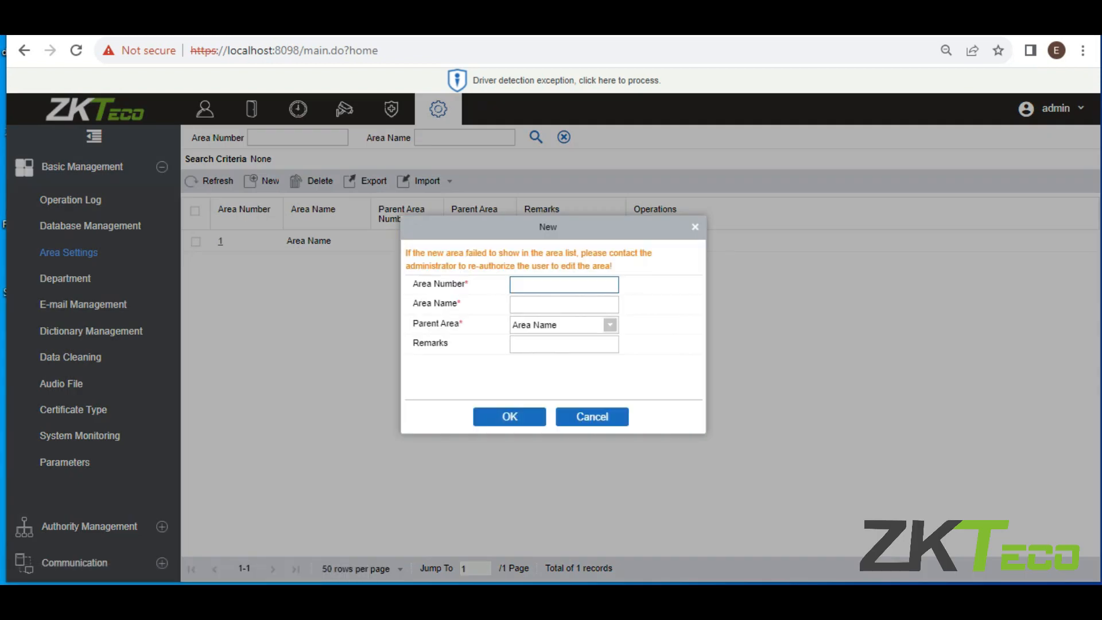
{"action": "left_click", "coordinate": [562, 284]}
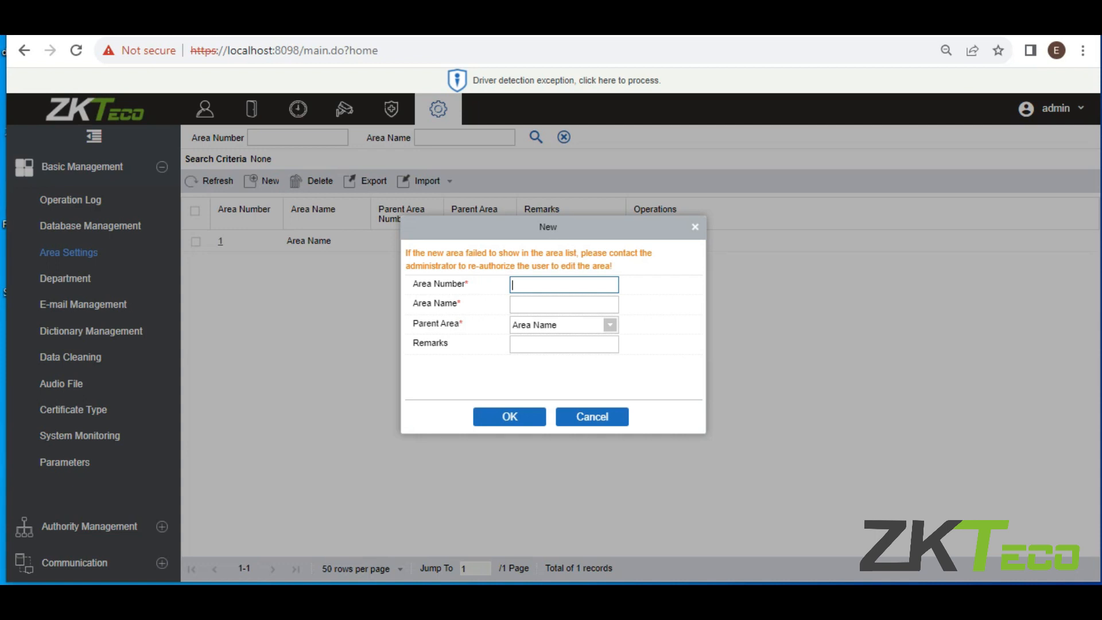
{"action": "type", "text": "3"}
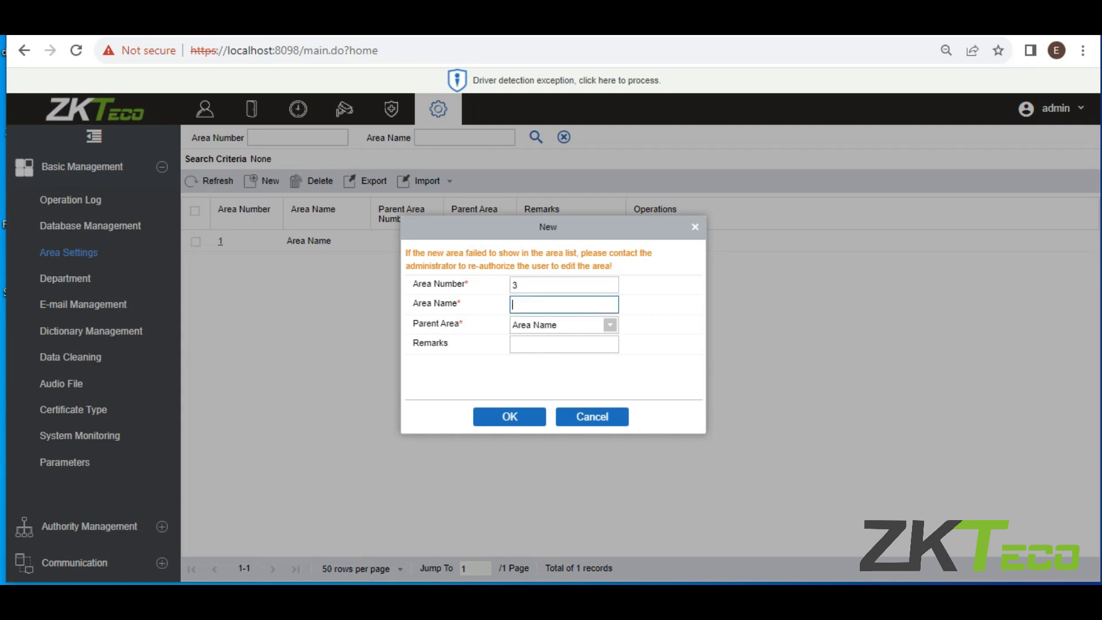
{"action": "type", "text": "VI"}
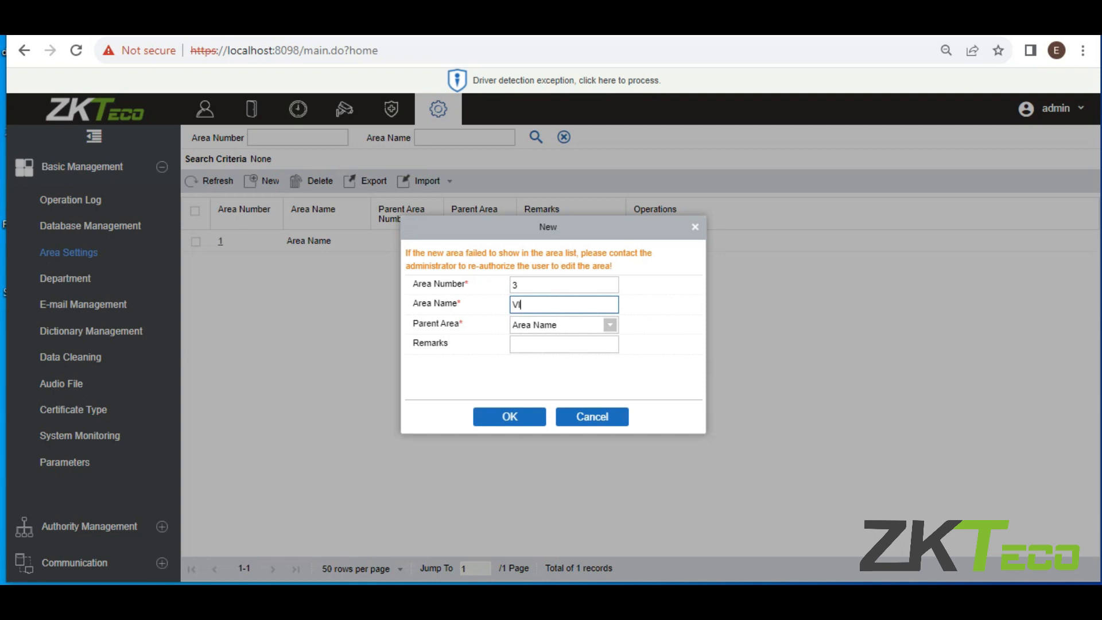
{"action": "type", "text": "Test"}
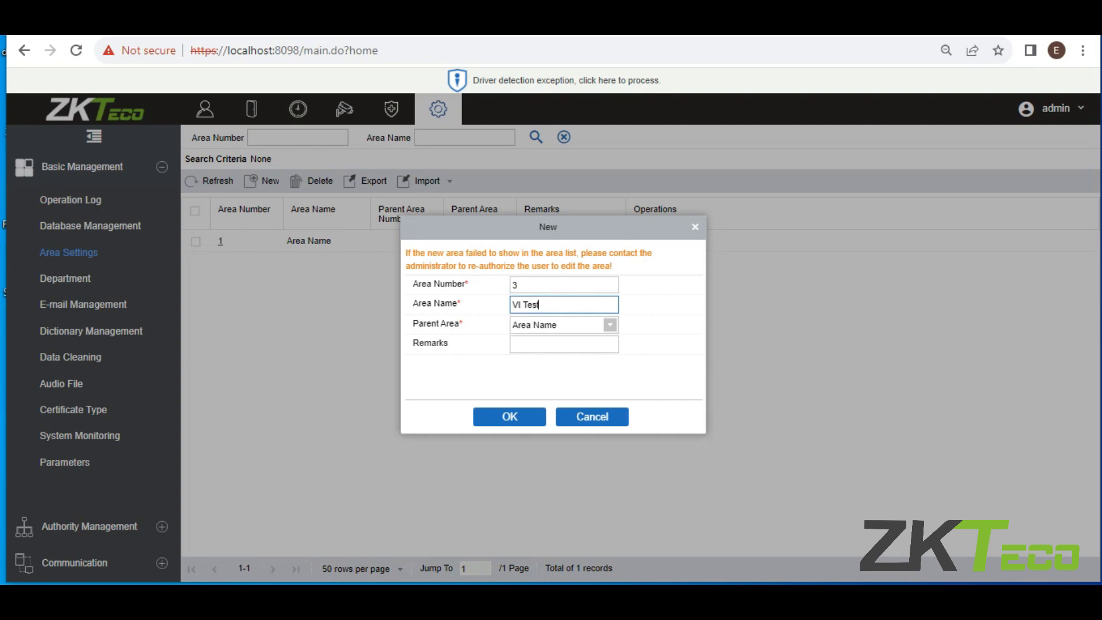
{"action": "type", "text": "ing"}
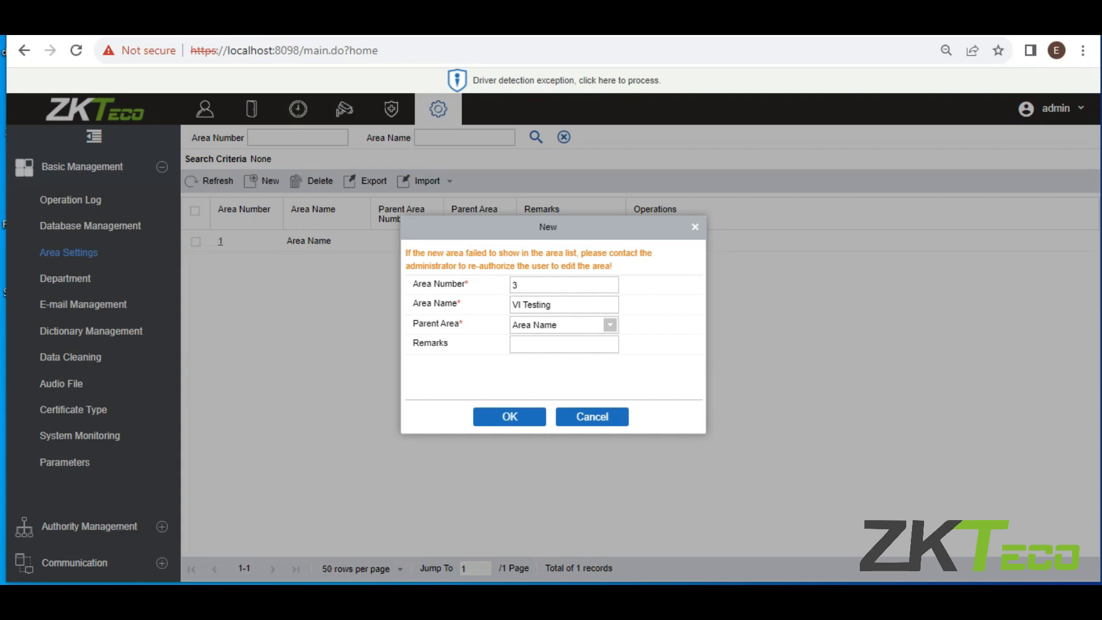
Step: Confirm the New area dialog with OK to save area 3 'VI Testing'
{"action": "left_click", "coordinate": [509, 416]}
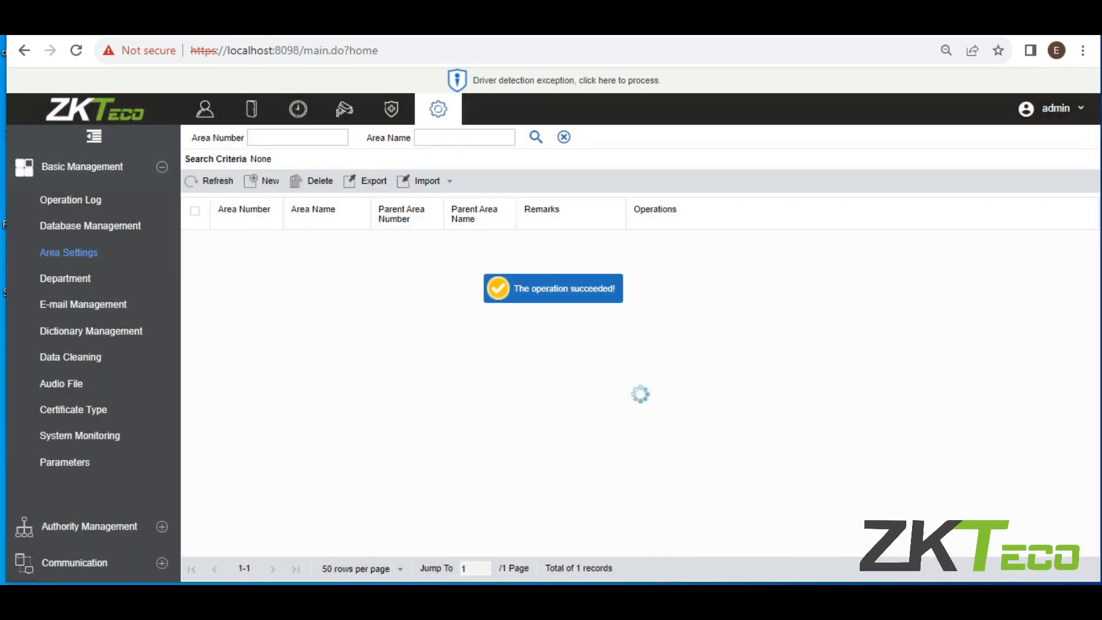